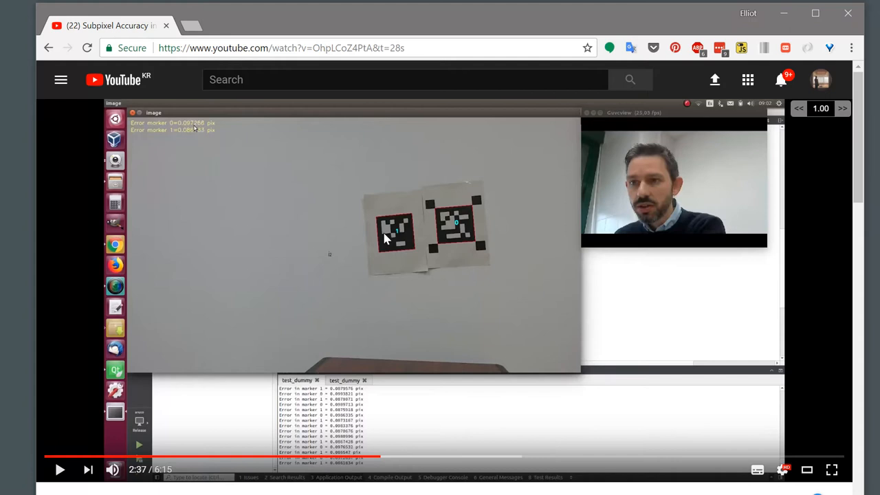
{"action": "mouse_move", "coordinate": [439, 214]}
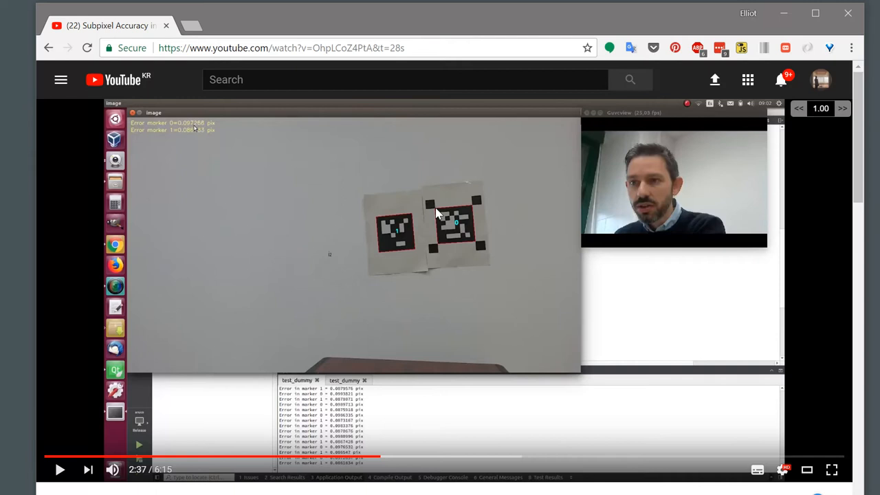
{"action": "mouse_move", "coordinate": [302, 228]}
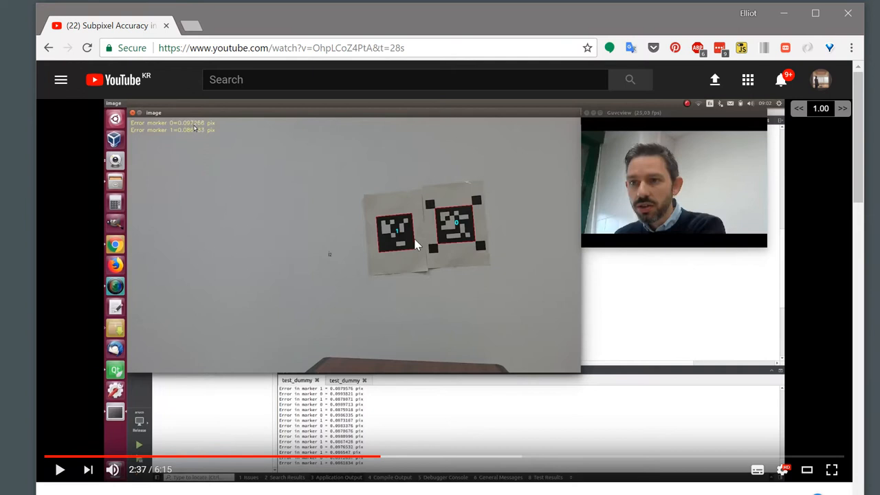
{"action": "mouse_move", "coordinate": [337, 337]}
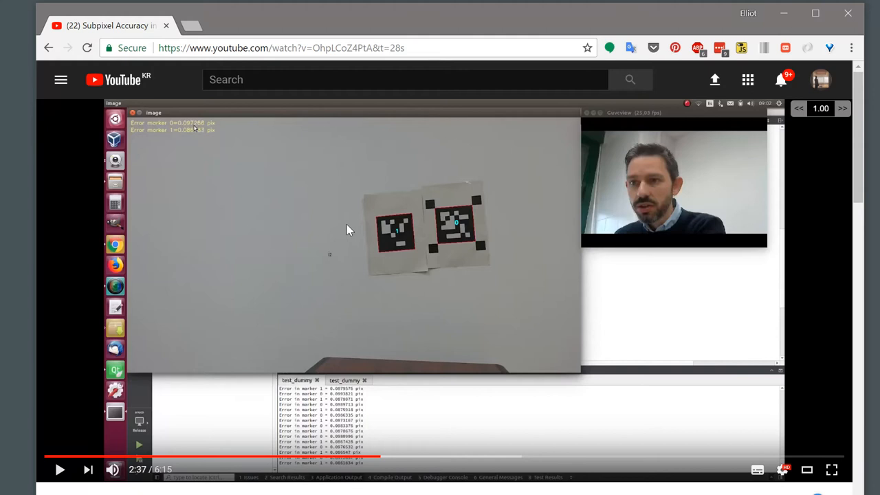
{"action": "mouse_move", "coordinate": [349, 176]}
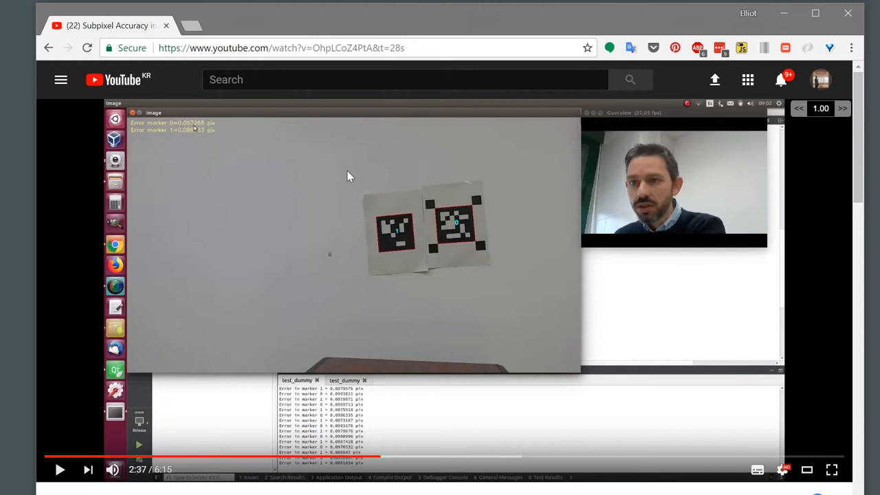
{"action": "mouse_move", "coordinate": [408, 201]}
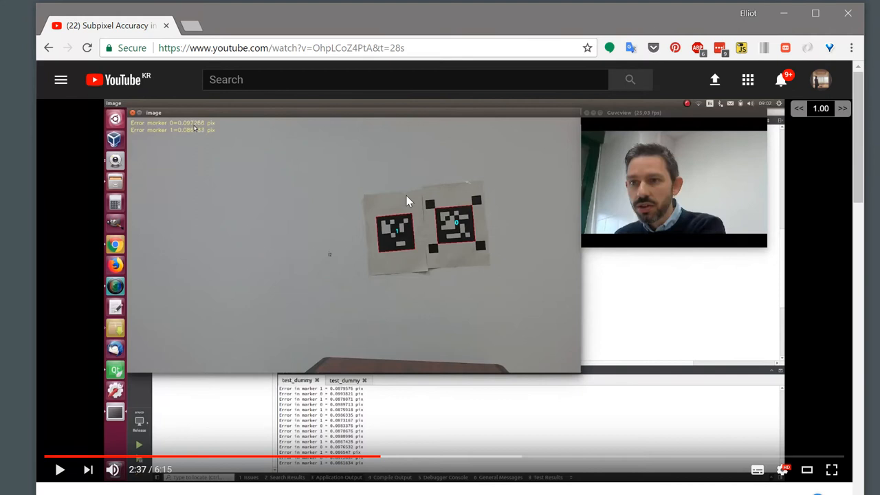
{"action": "mouse_move", "coordinate": [556, 230]}
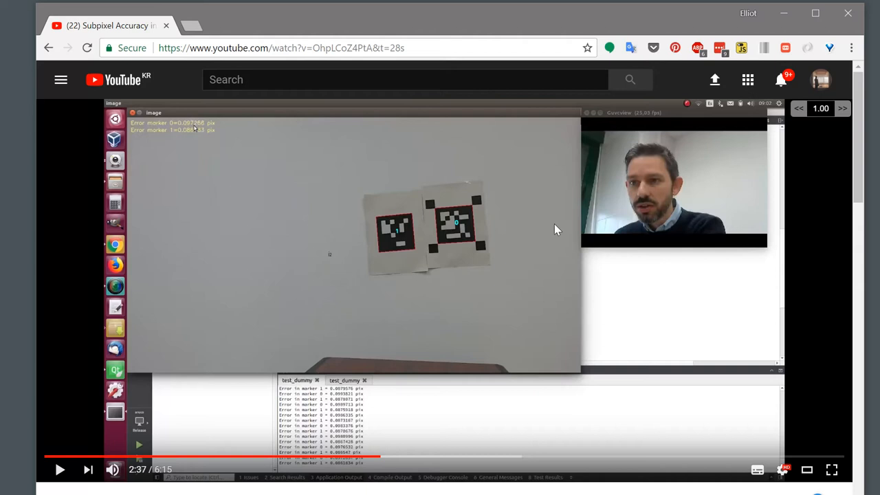
{"action": "mouse_move", "coordinate": [465, 220]}
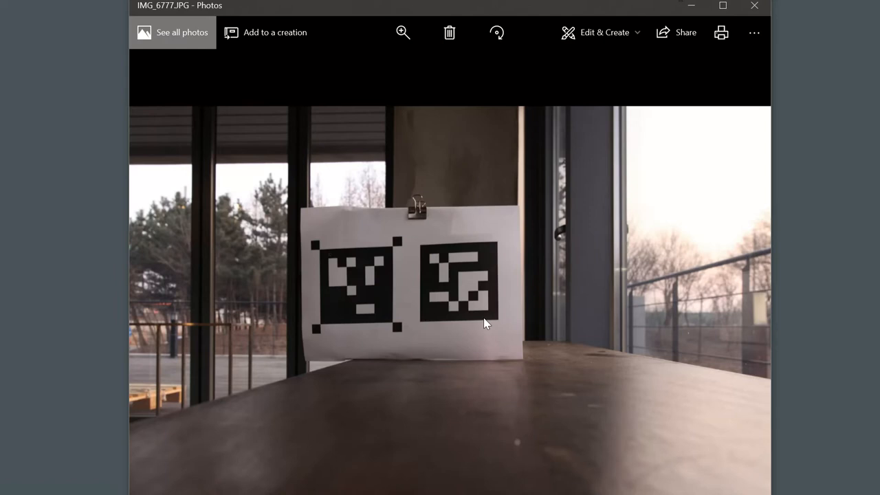
- Switch to the next daylight marker photo with a phone flash held above the markers
{"action": "key", "text": "Left"}
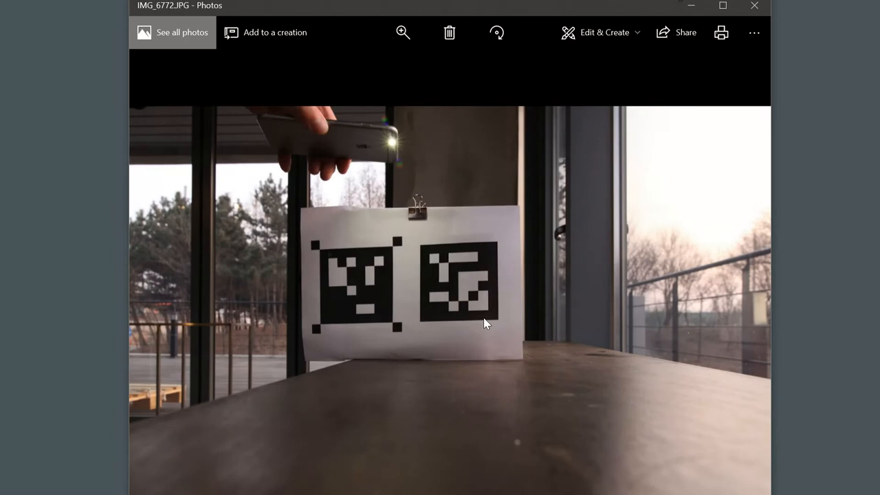
{"action": "left_click", "coordinate": [496, 33]}
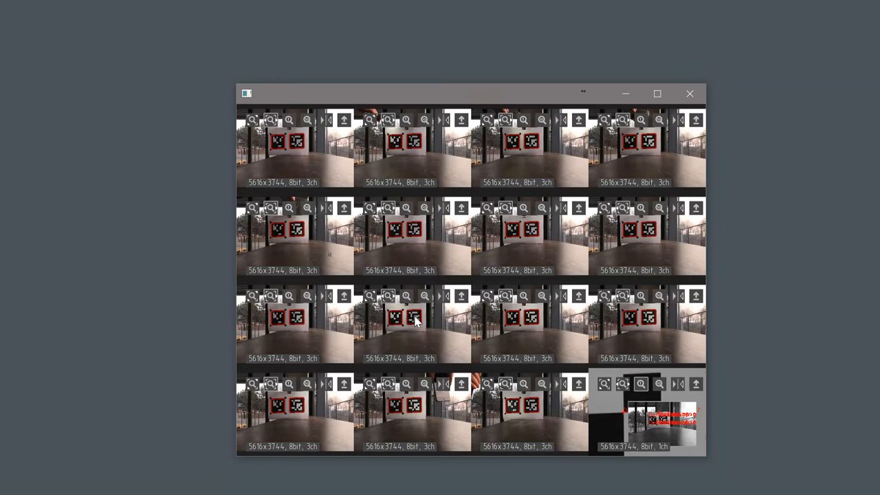
- Enlarge one grid tile to a single-marker close-up with red corner measurement labels
{"action": "double_click", "coordinate": [415, 319]}
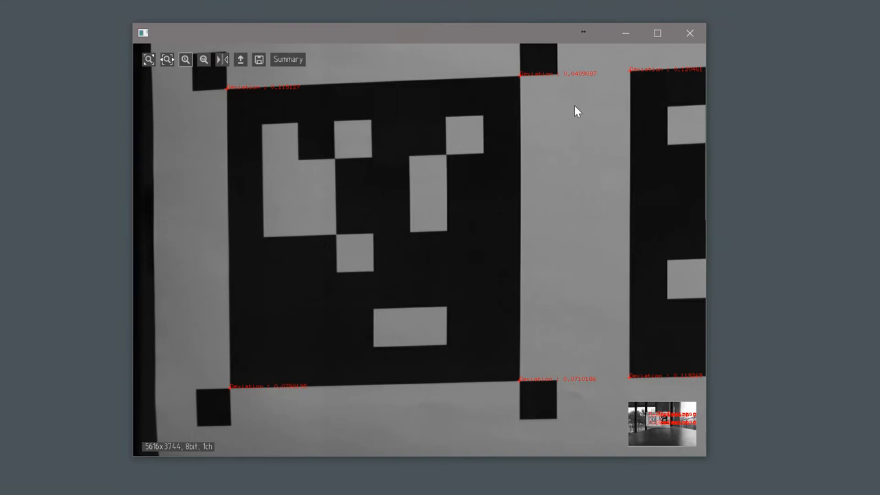
{"action": "mouse_move", "coordinate": [266, 96]}
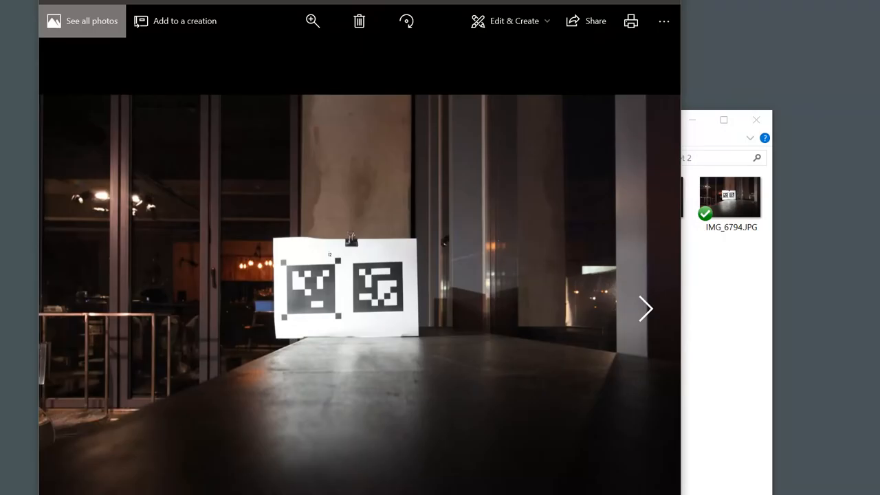
- Bring up IMG_6794.JPG, the low-light photo of the two markers before the dark window
{"action": "left_click_drag", "start_coordinate": [358, 6], "coordinate": [410, 62]}
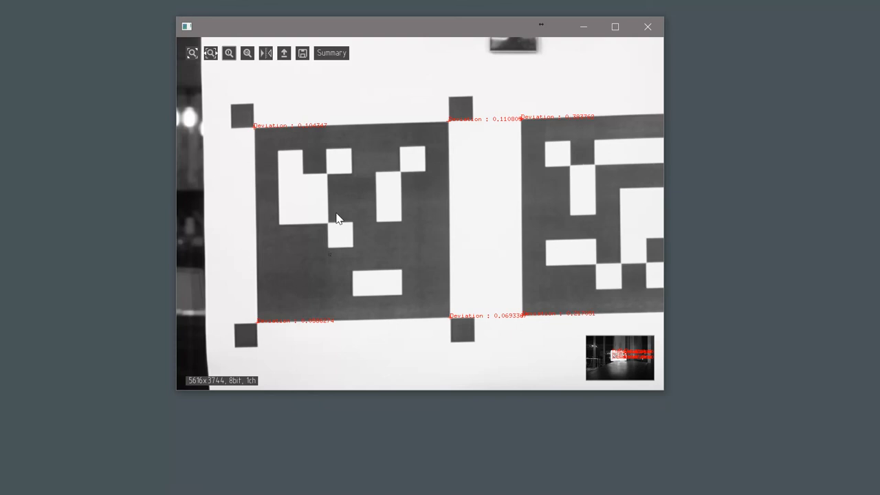
{"action": "mouse_move", "coordinate": [272, 130]}
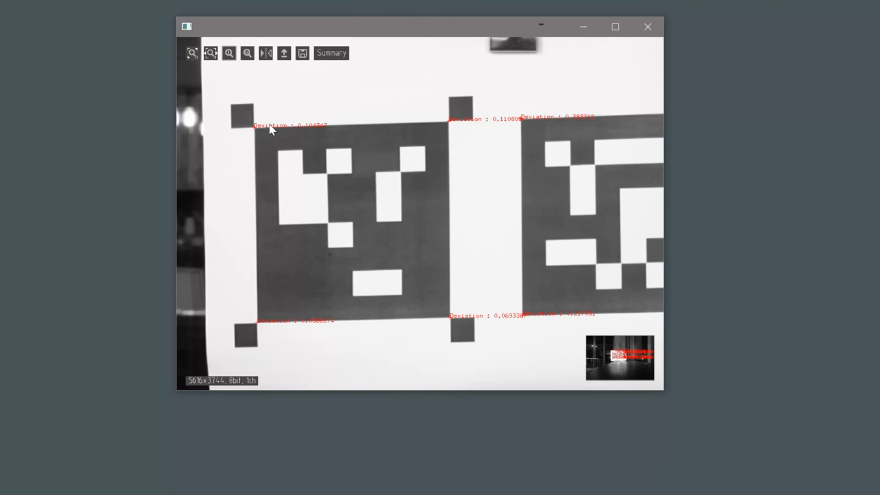